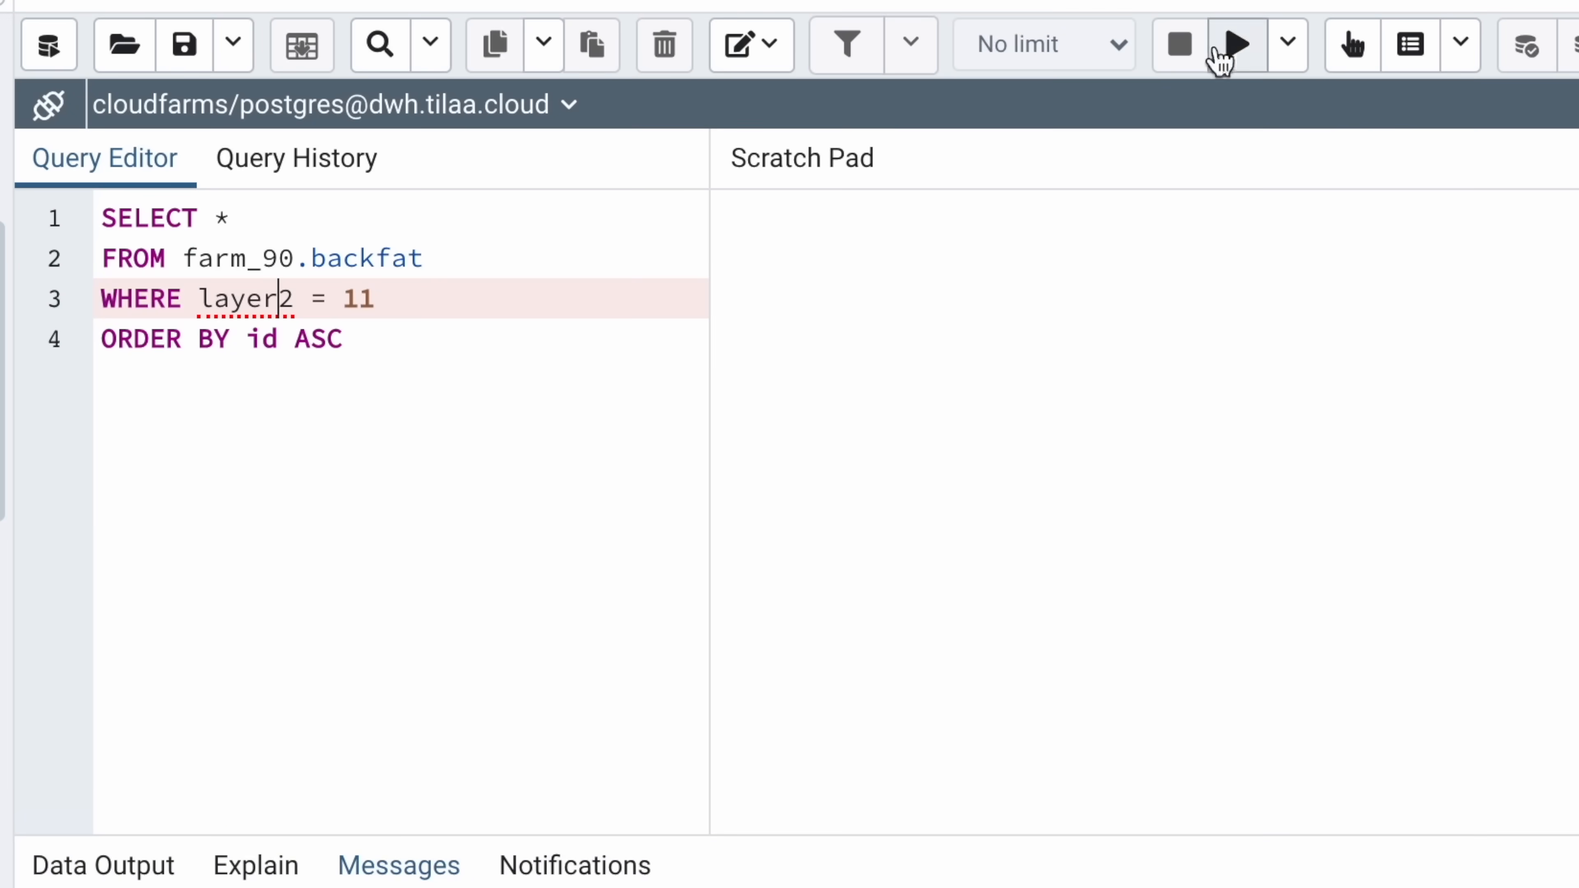
Import the Rfam family table via MySQL for Excel and scroll through the accession, description and author rows
{"action": "left_click", "coordinate": [1237, 44]}
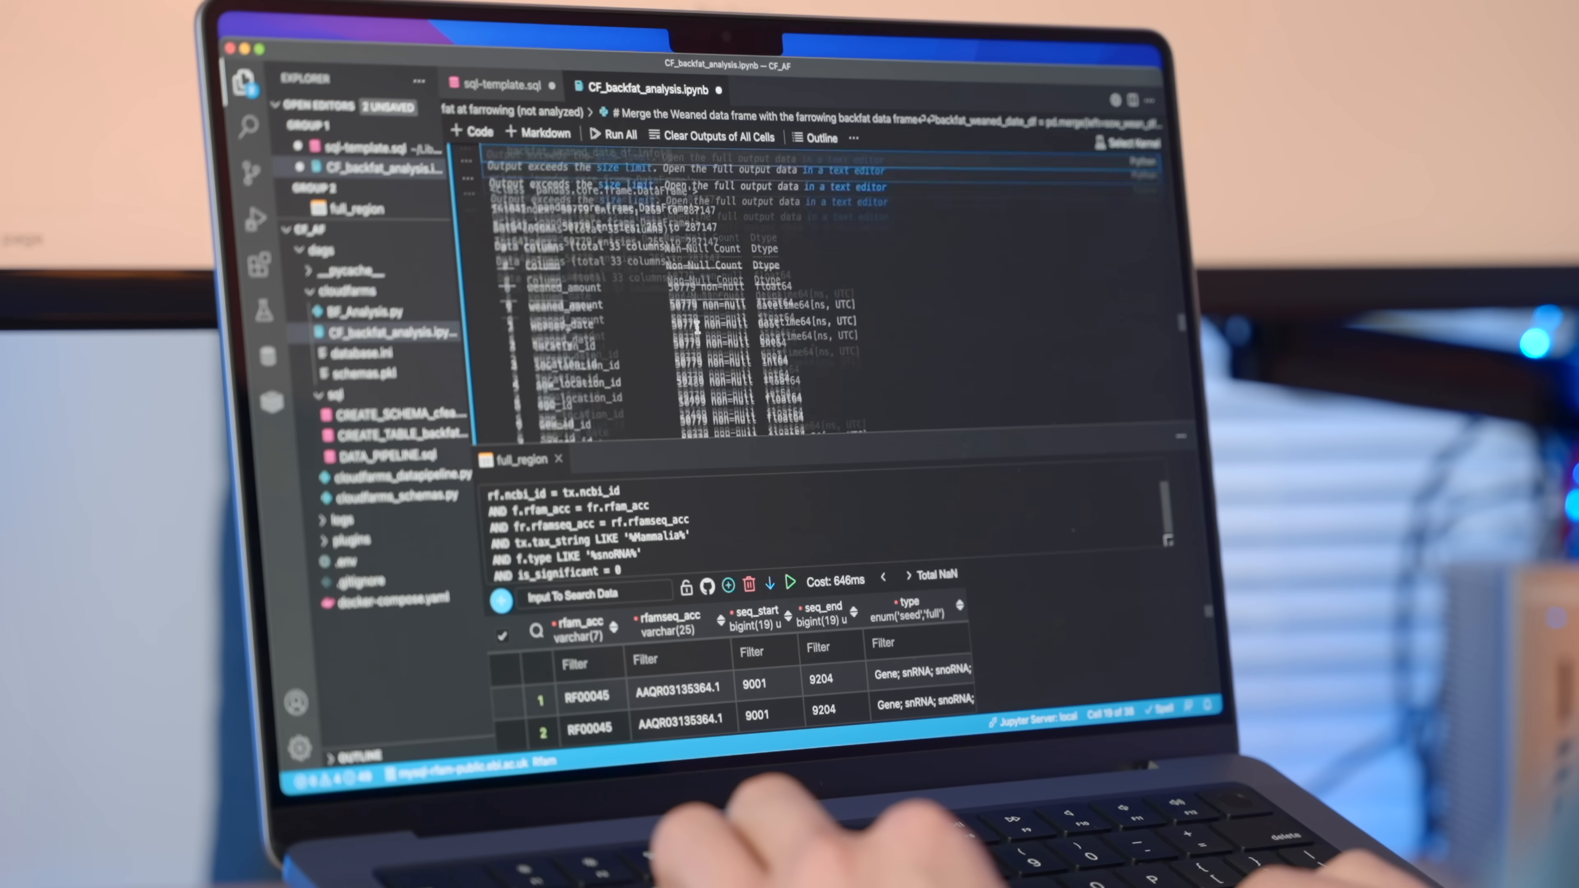
{"action": "scroll", "scroll_direction": "down", "scroll_amount": 3}
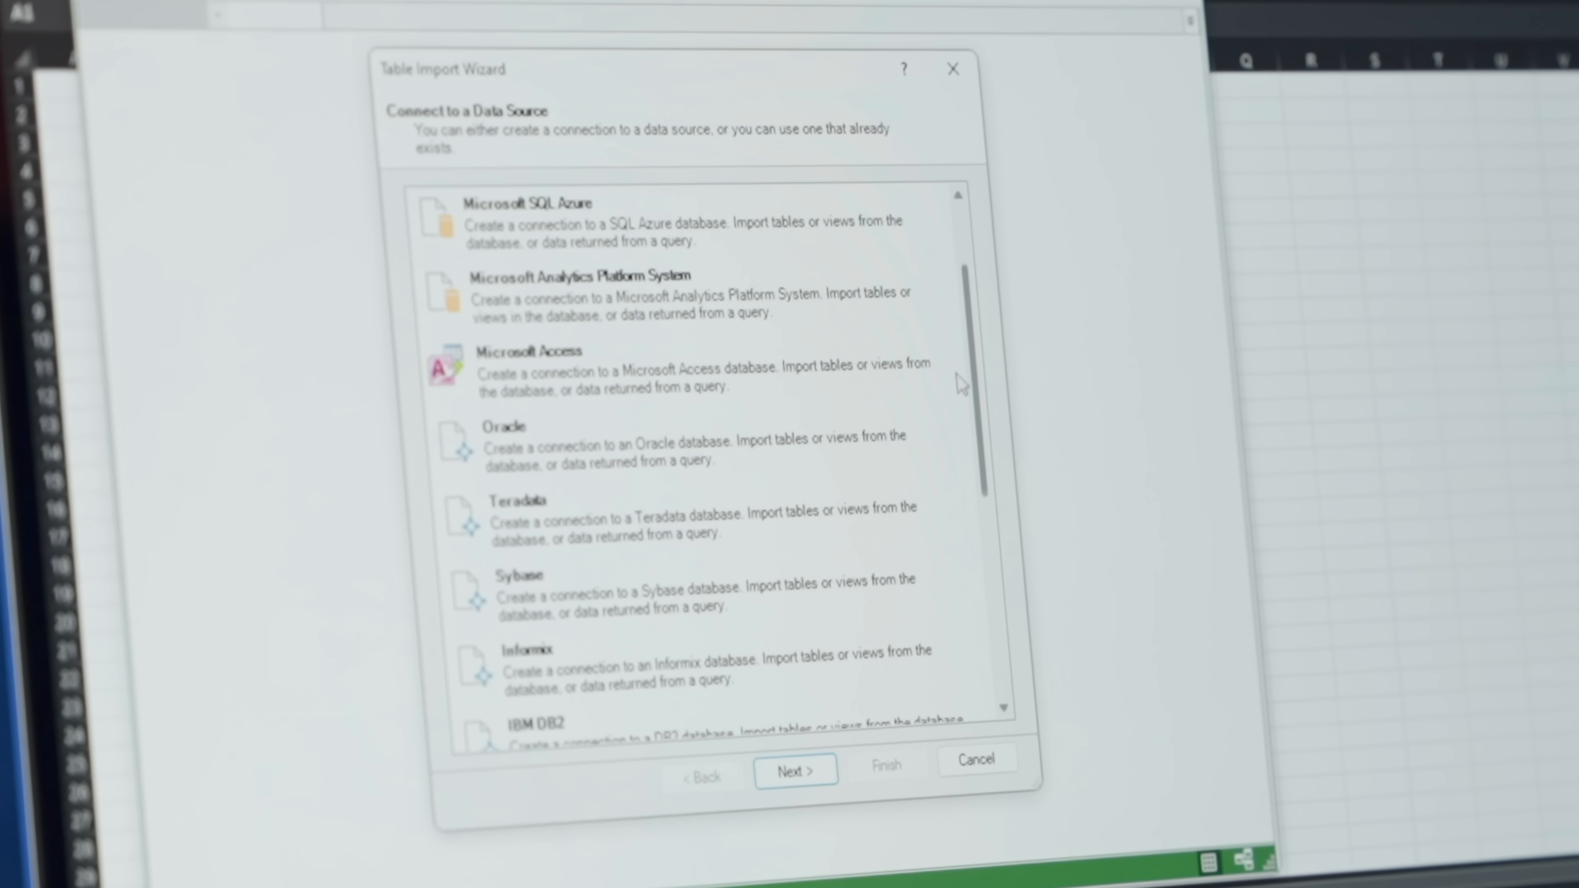
{"action": "scroll", "scroll_direction": "down", "scroll_amount": 3}
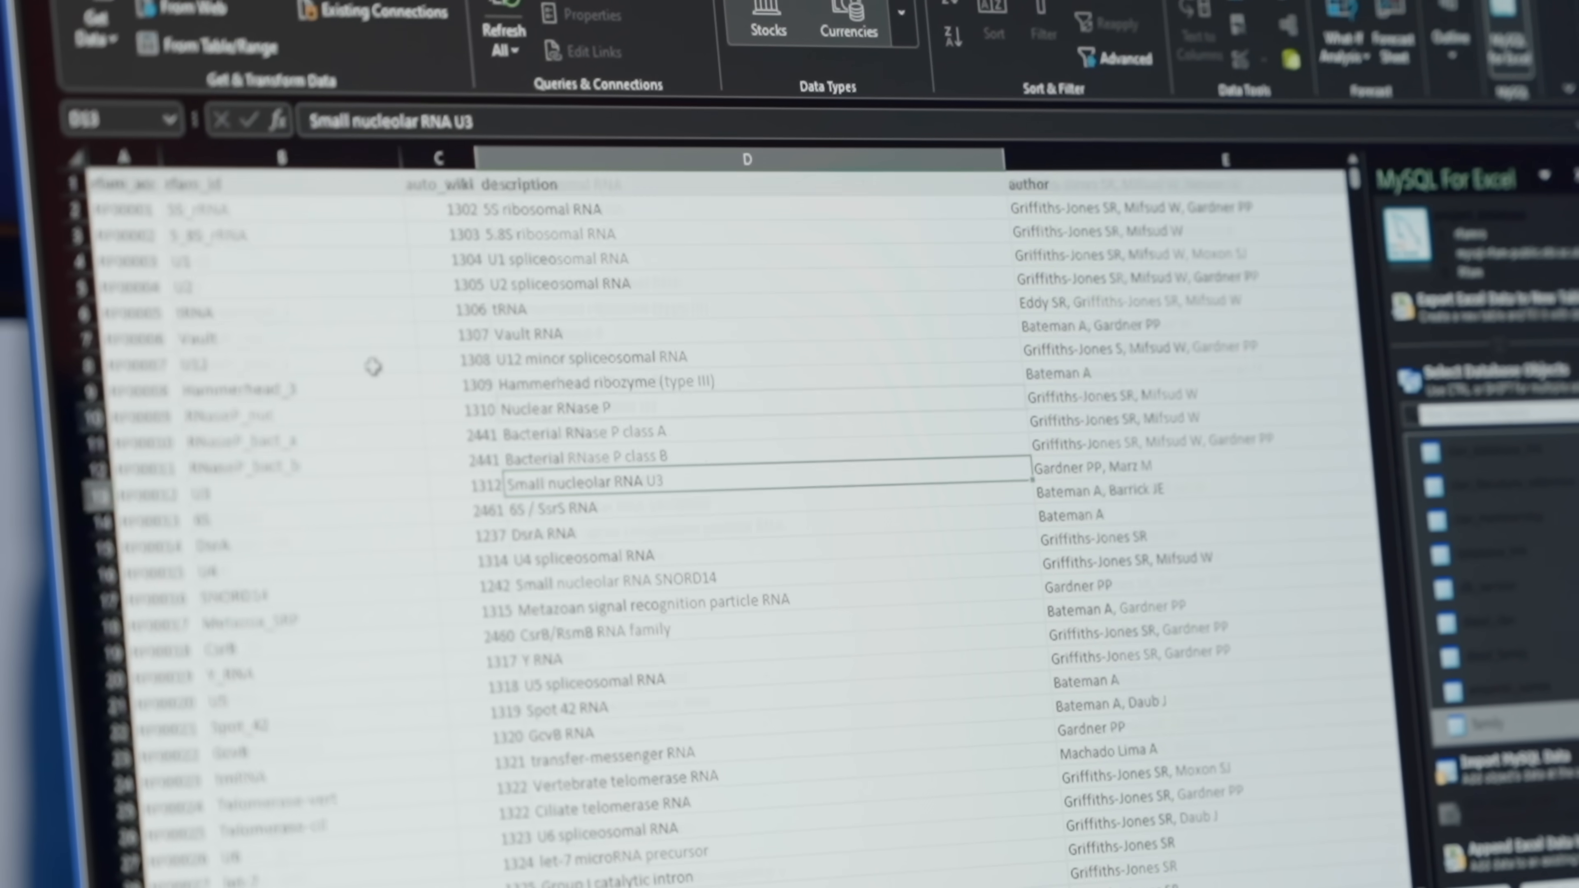
{"action": "scroll", "scroll_direction": "down", "scroll_amount": 3}
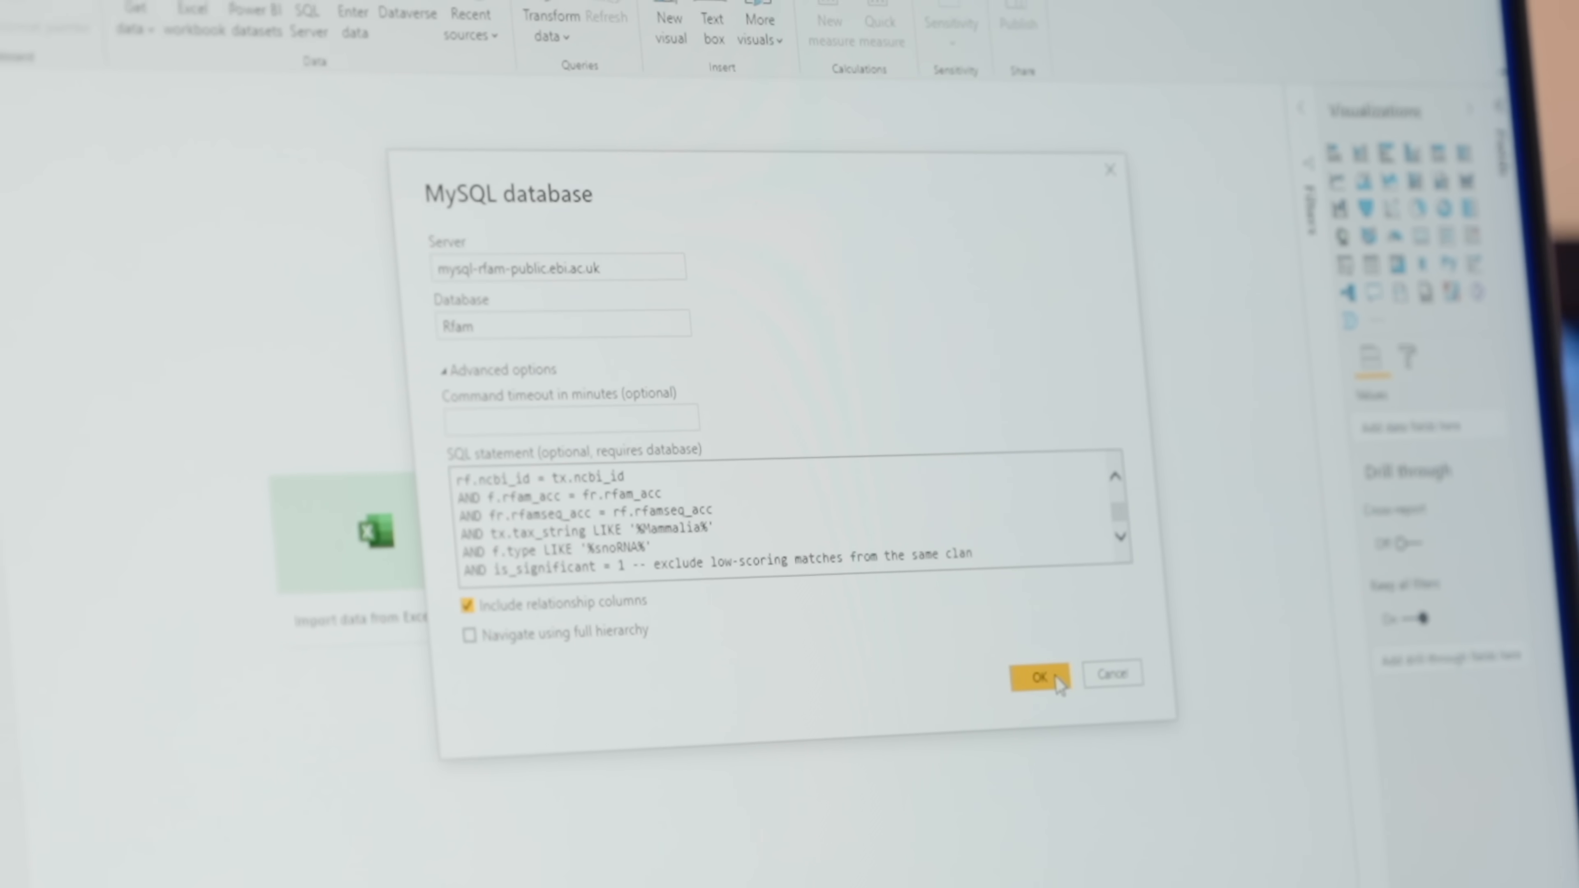
Confirm the MySQL database dialog to preview the mammalian snoRNA query with rfam_acc, seq_start, seq_end and type columns
{"action": "left_click", "coordinate": [1037, 674]}
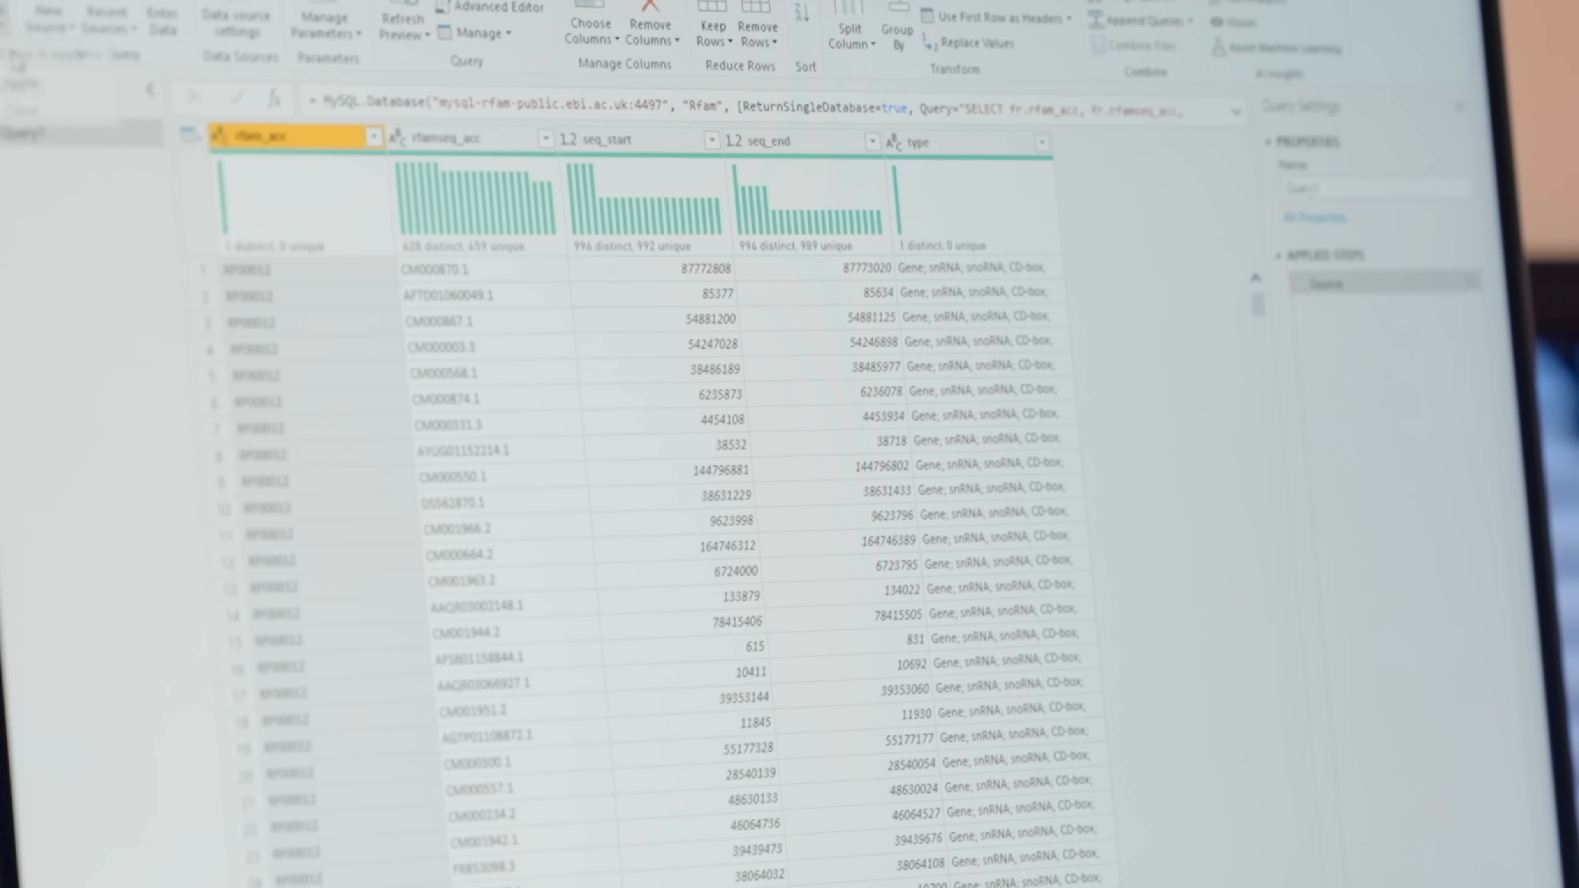